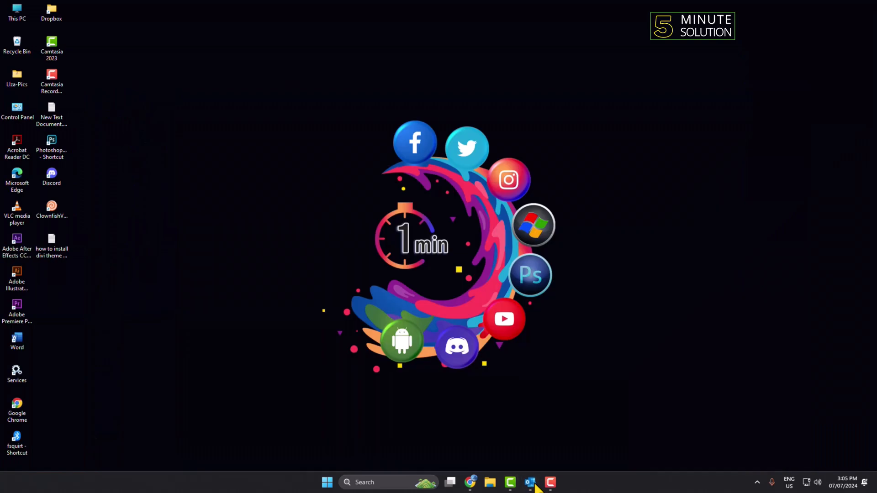
- Launch Outlook from the taskbar and show the File > Info account information page
left_click(532, 482)
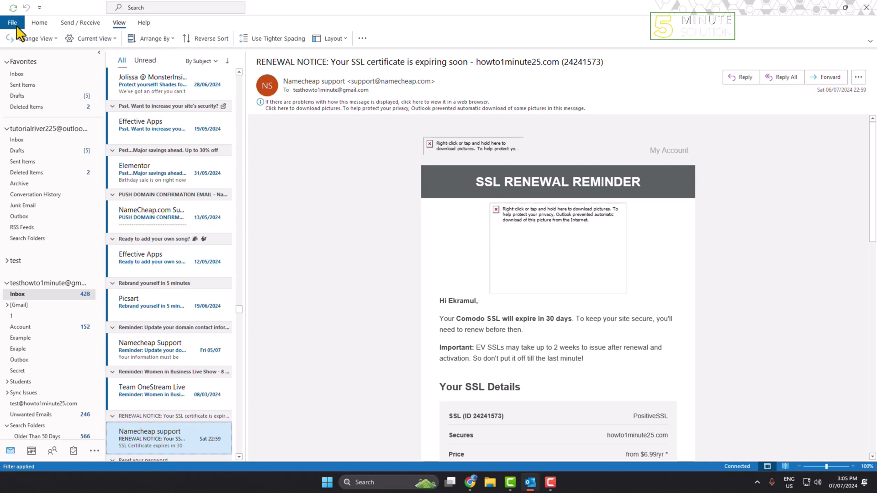
left_click(14, 22)
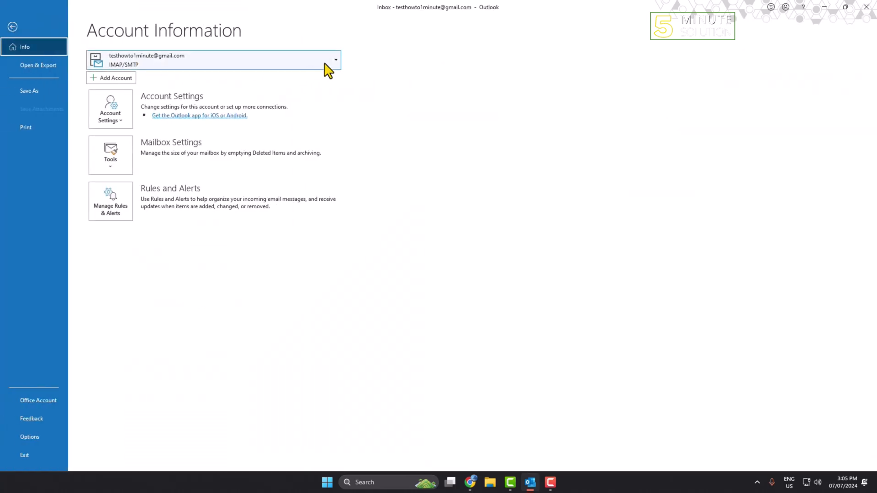
left_click(336, 59)
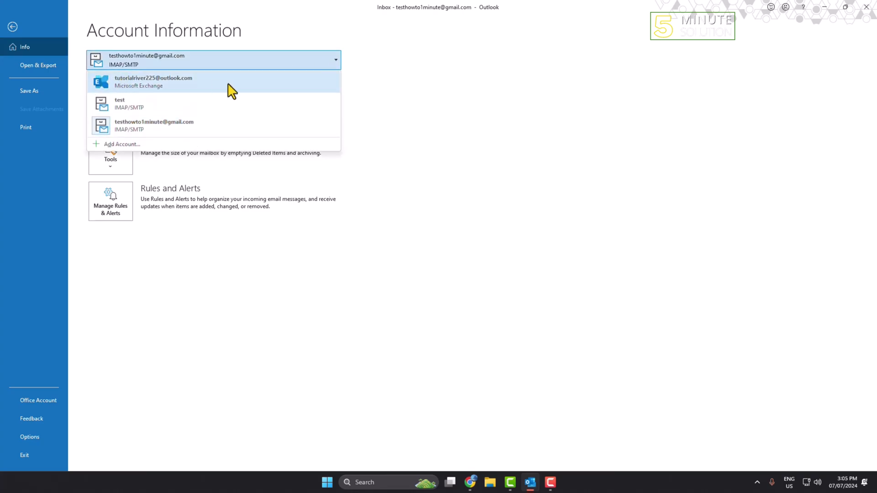
mouse_move(213, 91)
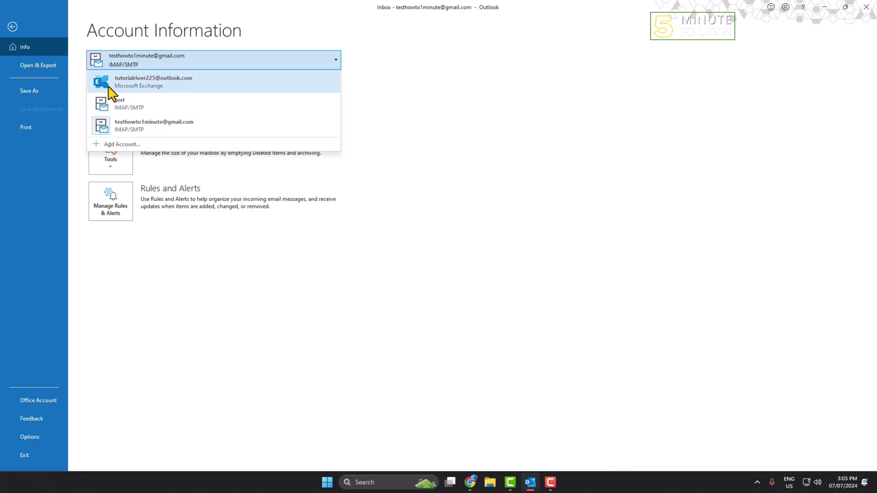
mouse_move(168, 95)
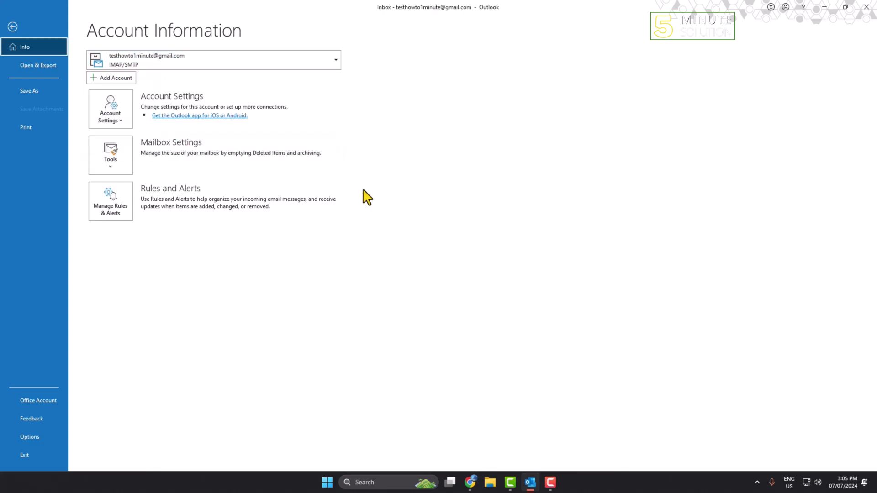
mouse_move(374, 164)
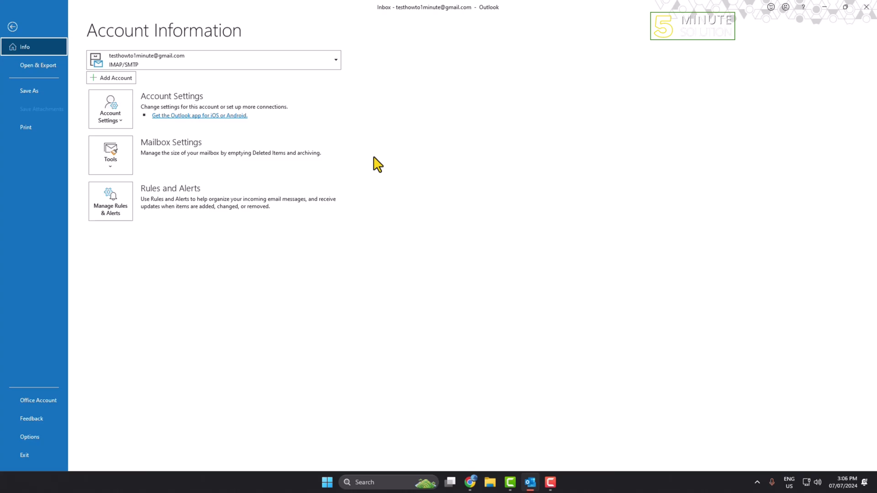
mouse_move(375, 145)
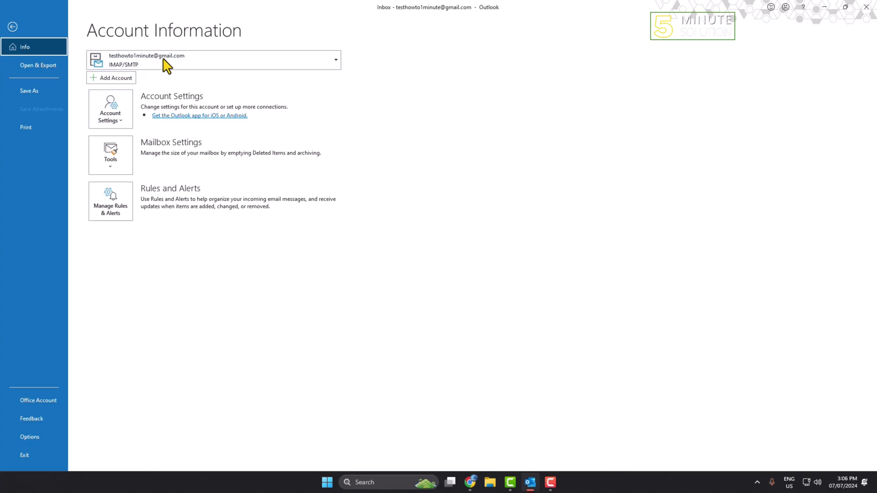
mouse_move(110, 57)
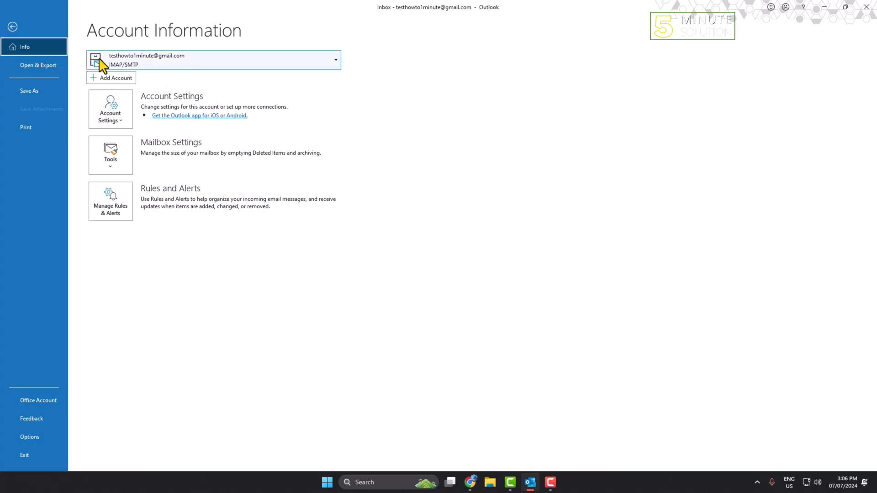
mouse_move(219, 71)
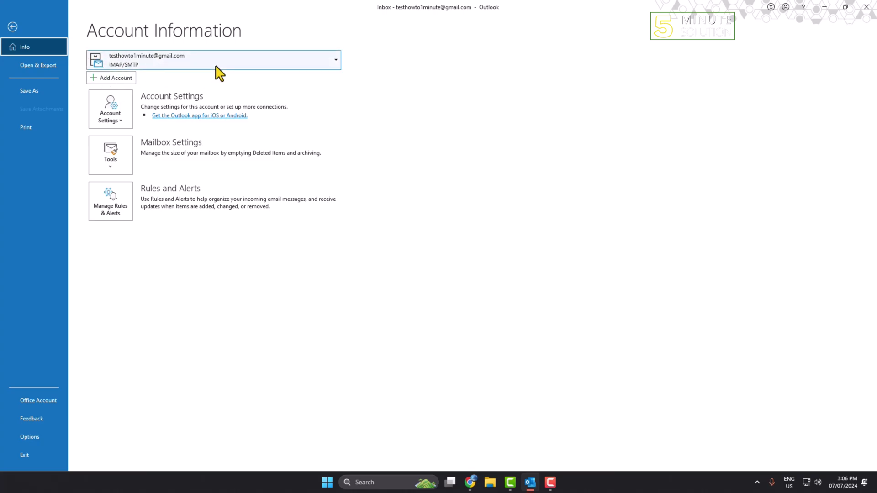
- Switch the Info page to the Microsoft Exchange account from the account dropdown
left_click(335, 60)
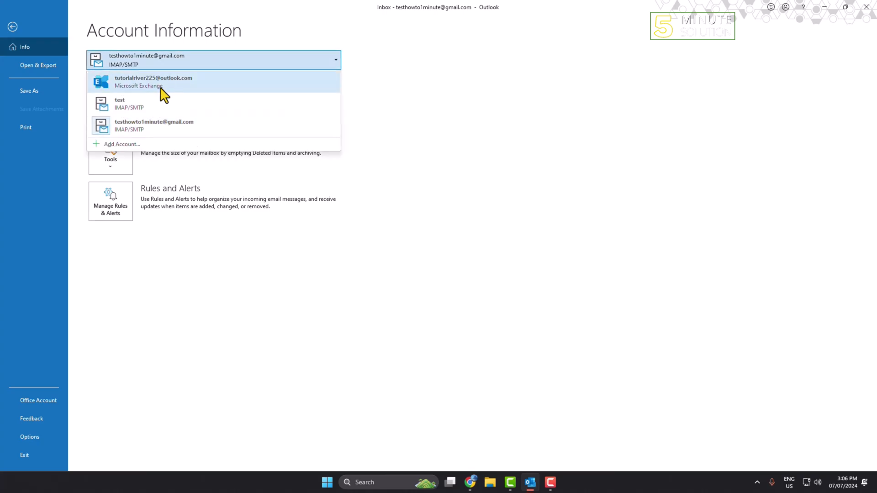
left_click(153, 82)
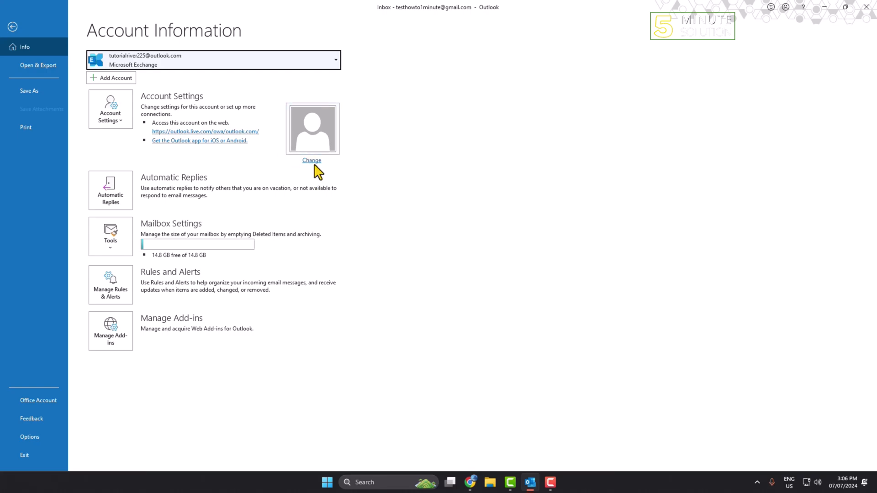
mouse_move(316, 130)
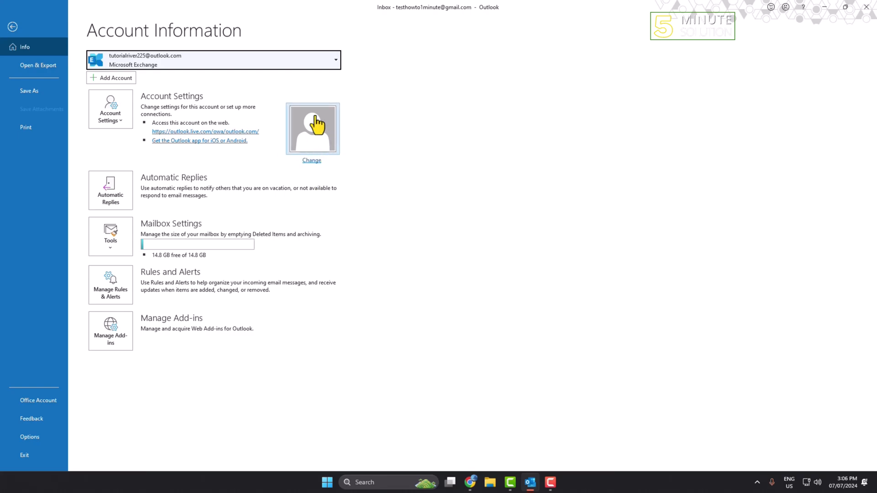
mouse_move(420, 201)
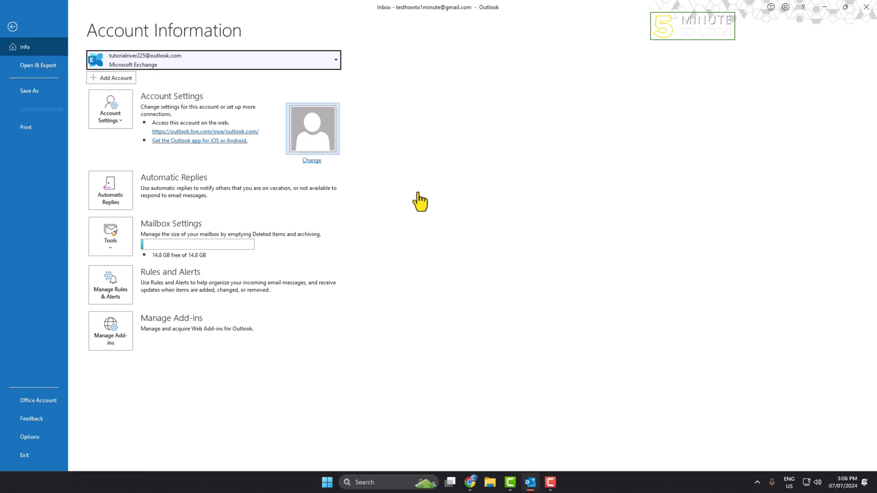
mouse_move(430, 206)
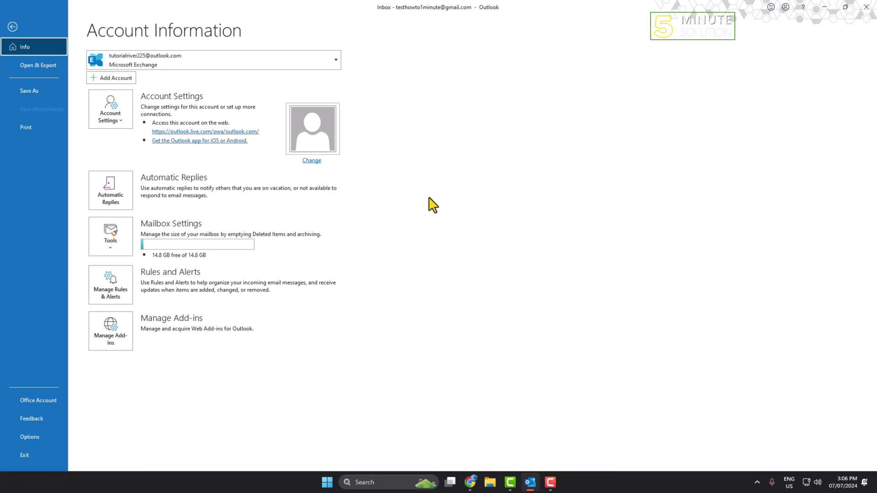
- Open the Change your photo dialog from the account's profile avatar
left_click(311, 161)
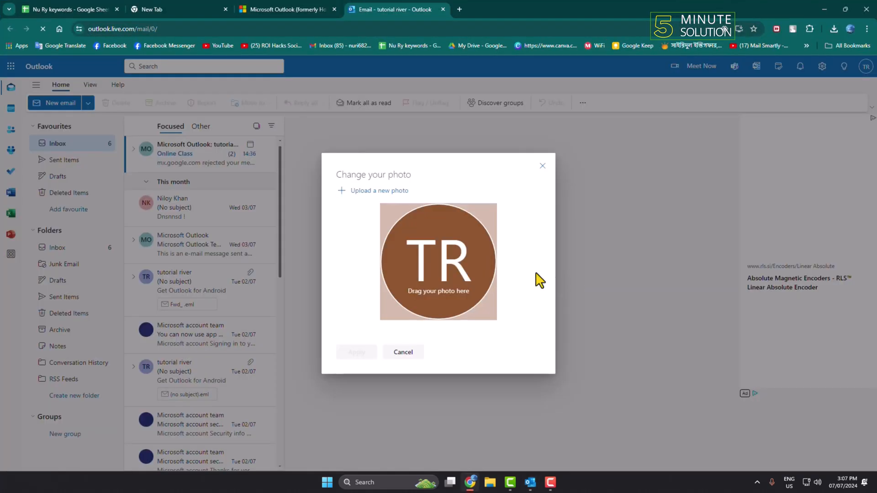
mouse_move(386, 235)
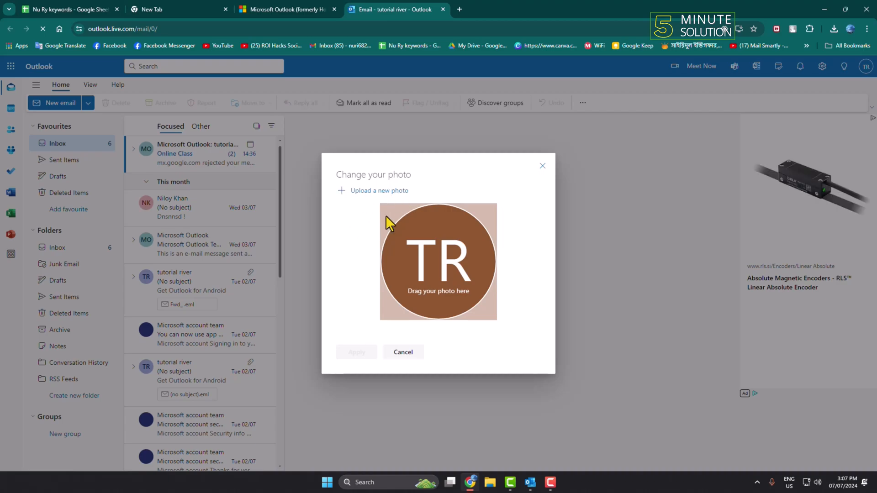
mouse_move(422, 201)
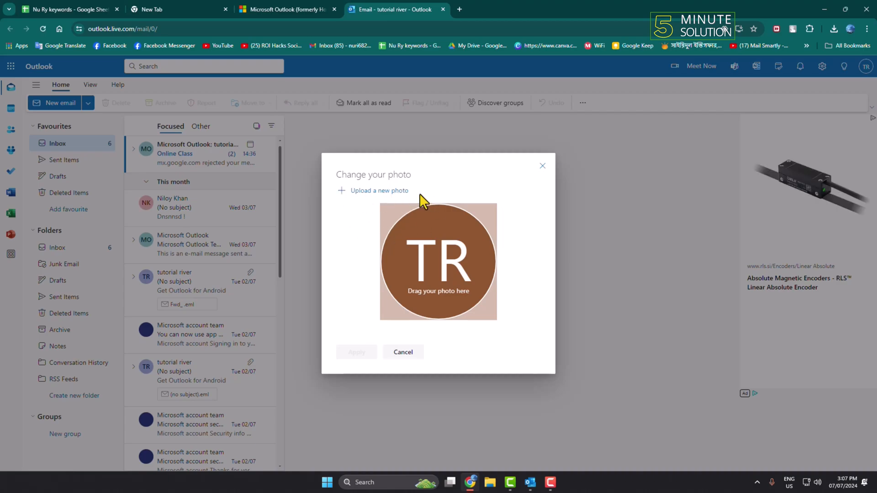
mouse_move(381, 198)
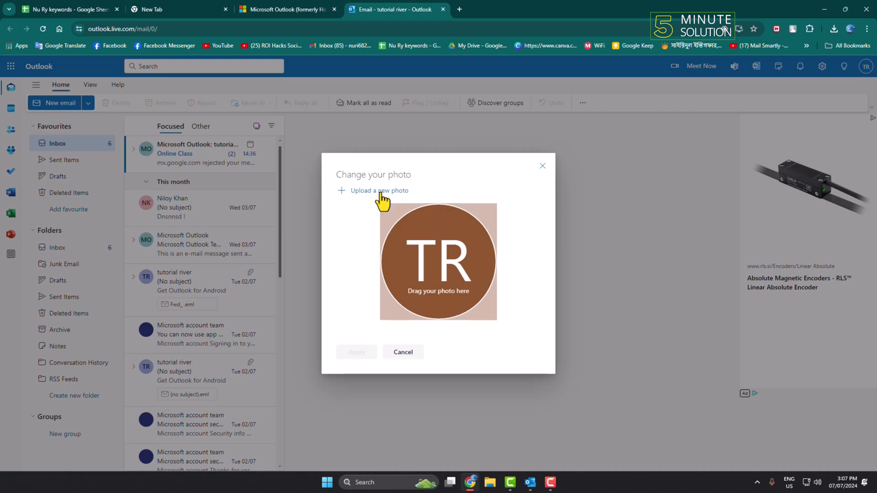
- Upload the sample logo PNG from the Documents folder as the new photo
left_click(380, 191)
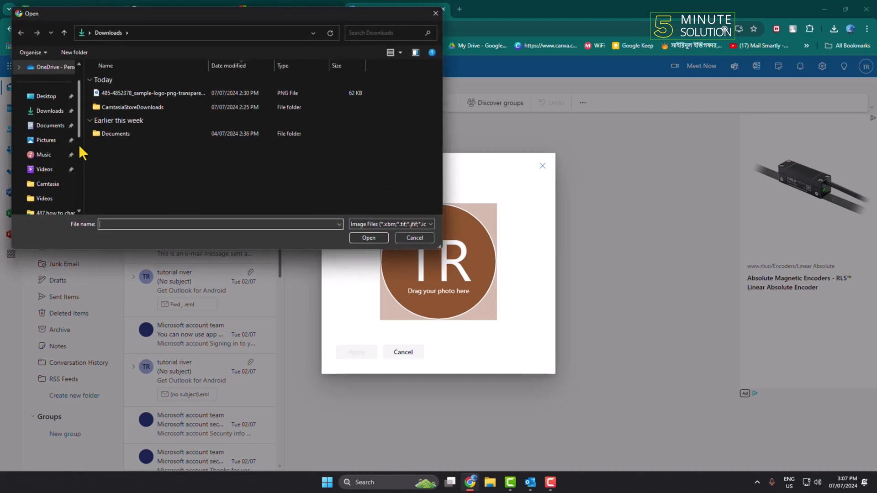
double_click(115, 133)
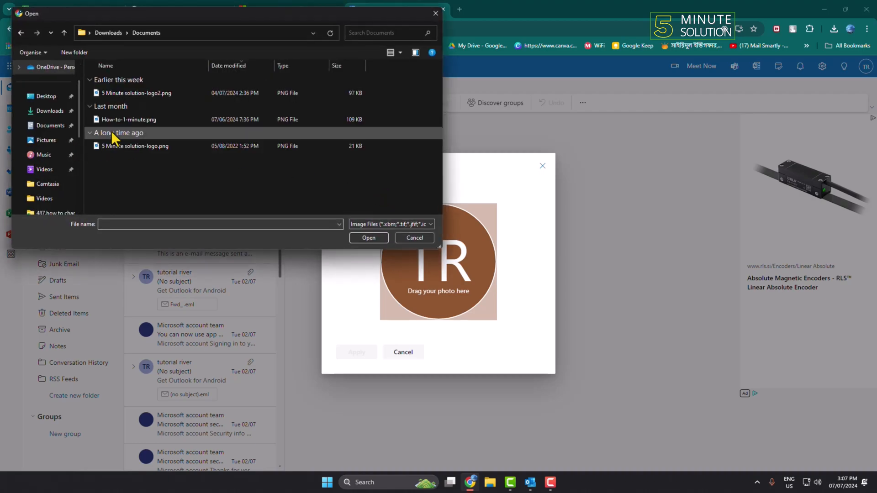
left_click(136, 145)
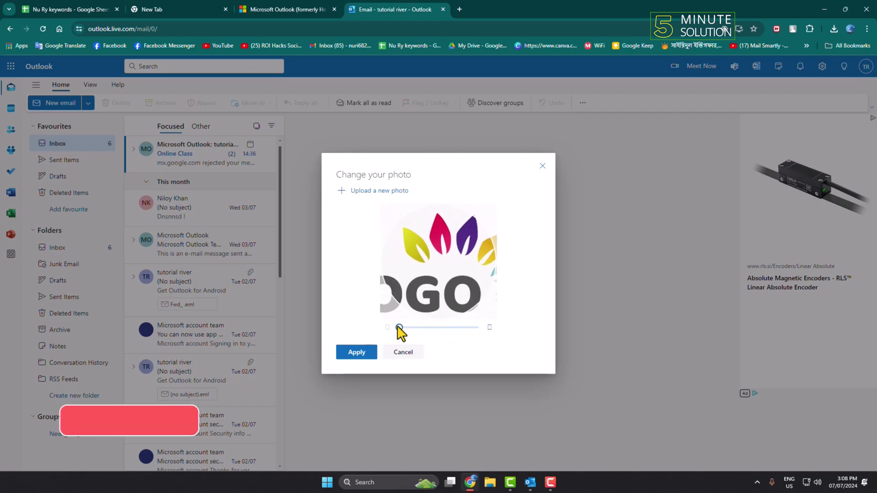
- Adjust the logo's zoom, apply it as the profile photo, and close the window
left_click_drag(399, 327, 433, 327)
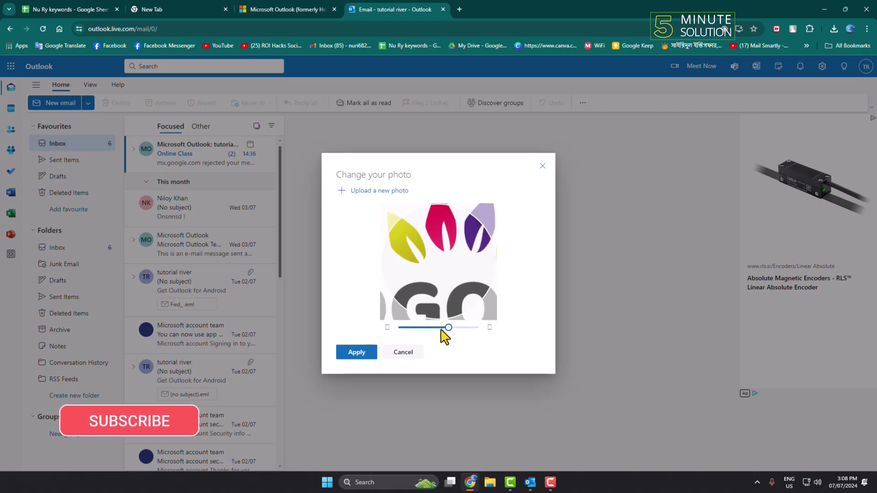
left_click_drag(432, 327, 398, 327)
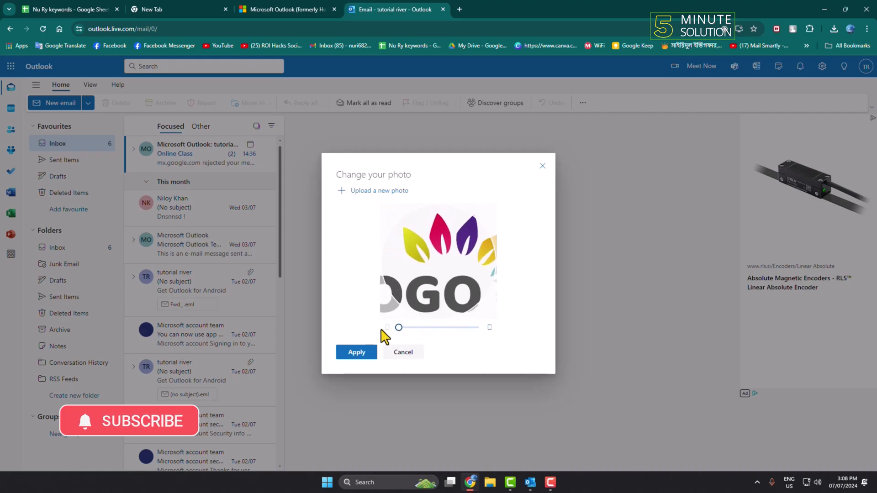
left_click(356, 353)
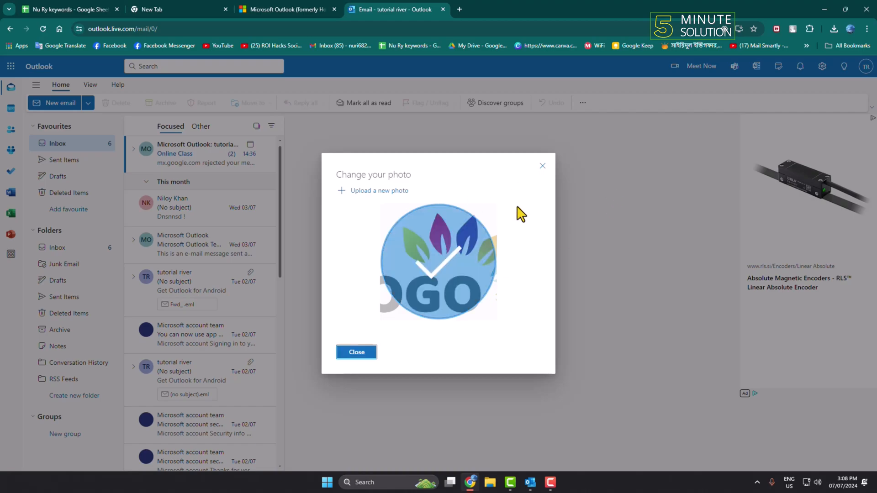
left_click(356, 352)
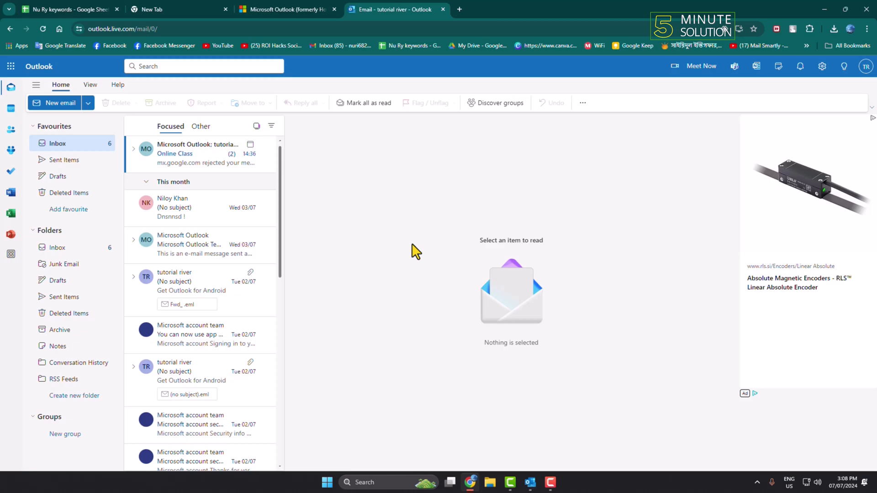
mouse_move(246, 34)
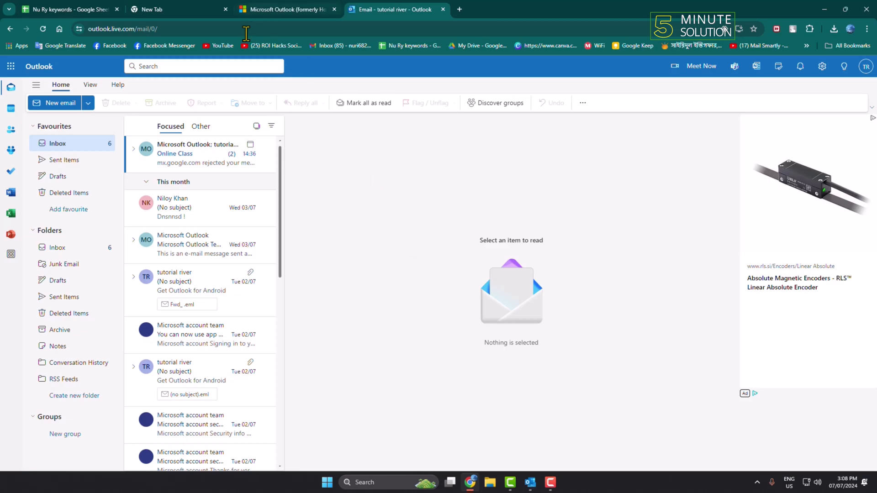
mouse_move(106, 49)
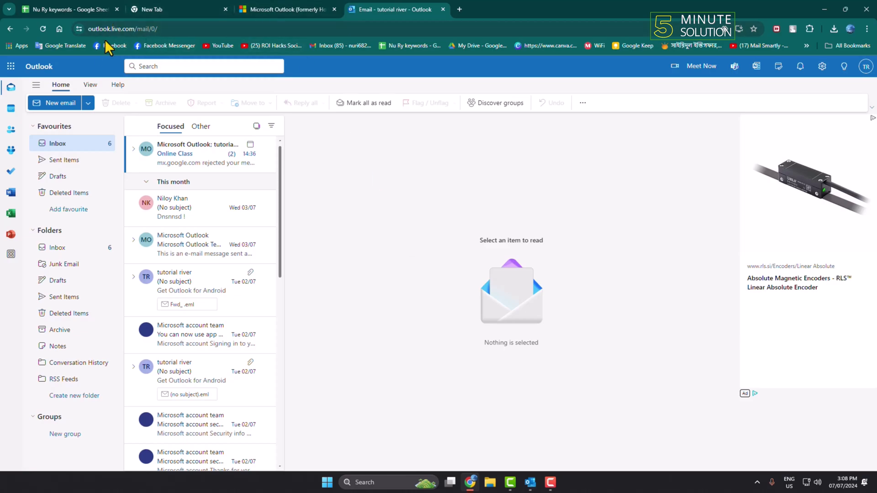
mouse_move(533, 206)
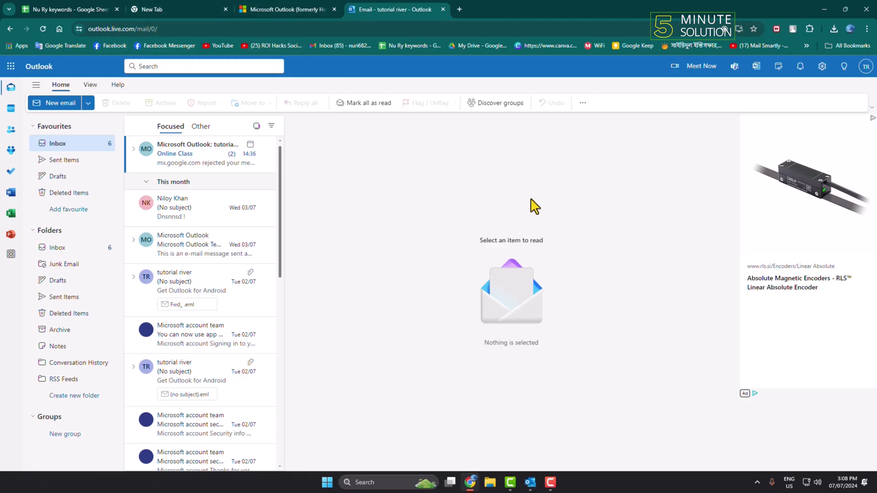
- Open My profile from the top-right avatar menu to reach the Microsoft account page
left_click(865, 67)
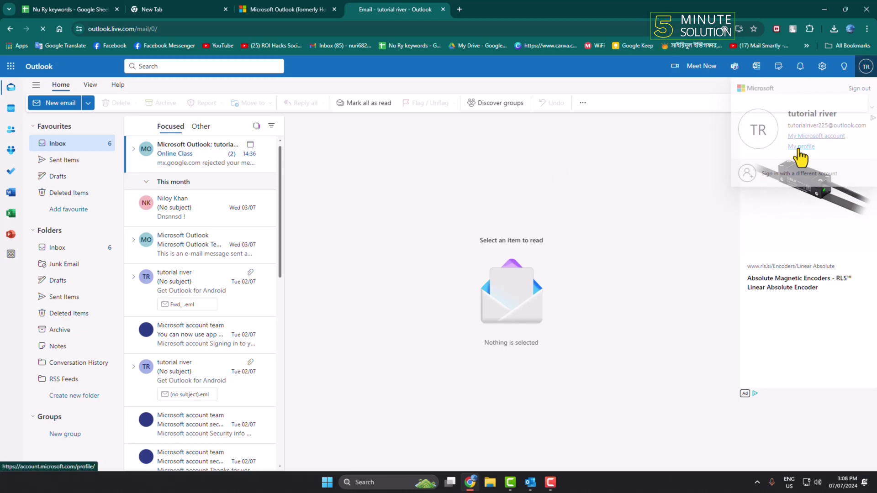
left_click(801, 147)
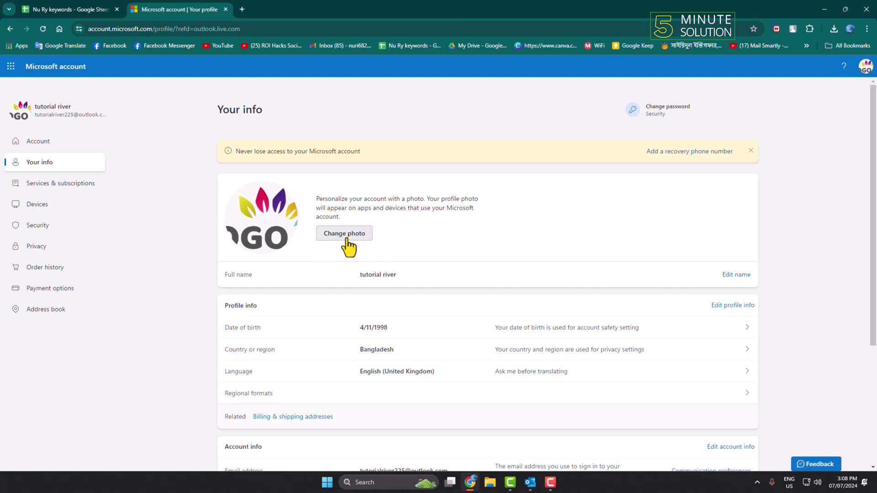
left_click(344, 233)
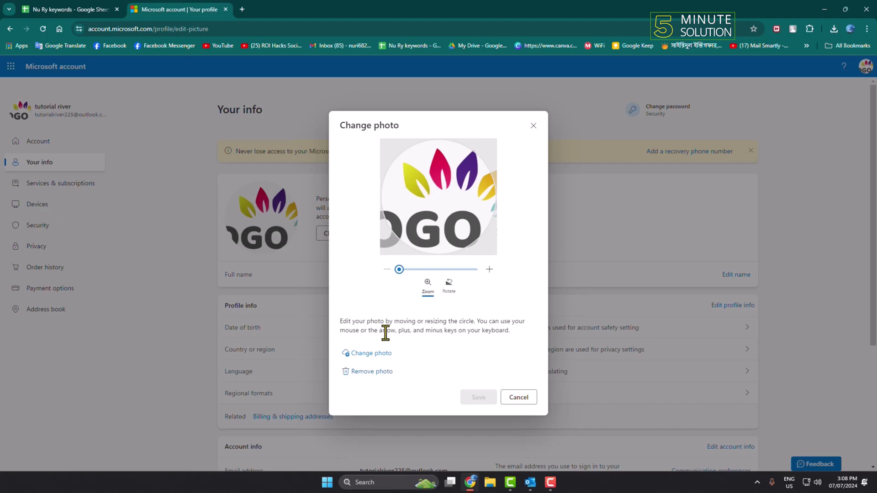
left_click(371, 353)
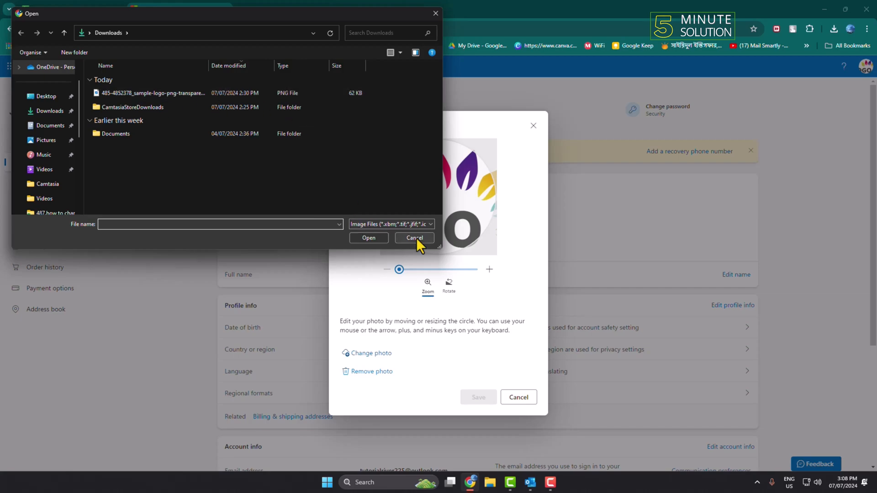
left_click(415, 238)
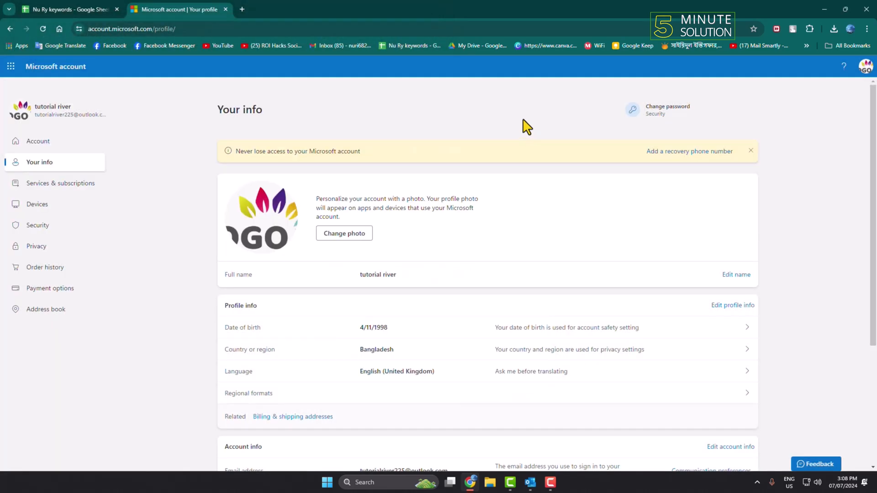